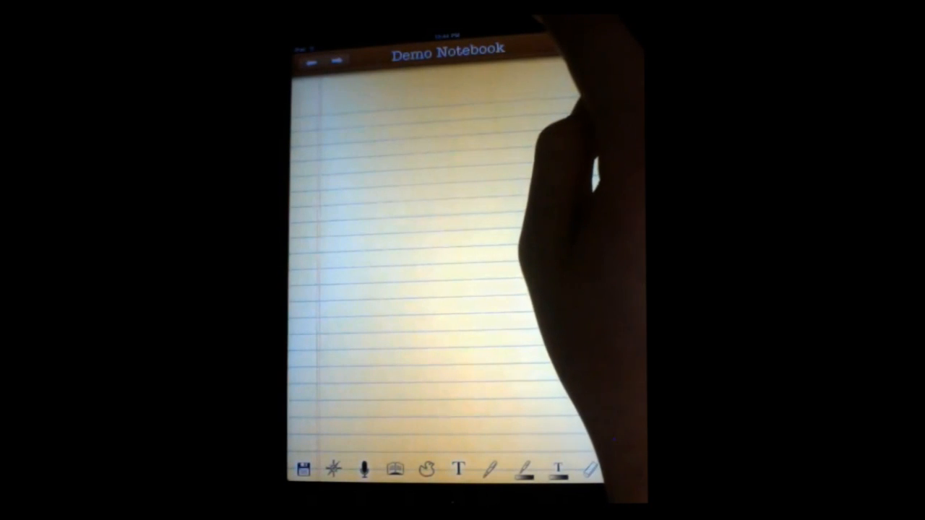
Step: Open the Delete Widget popover from the trash tool
{"action": "left_click", "coordinate": [460, 468]}
{"action": "type", "text": "Hello wo"}
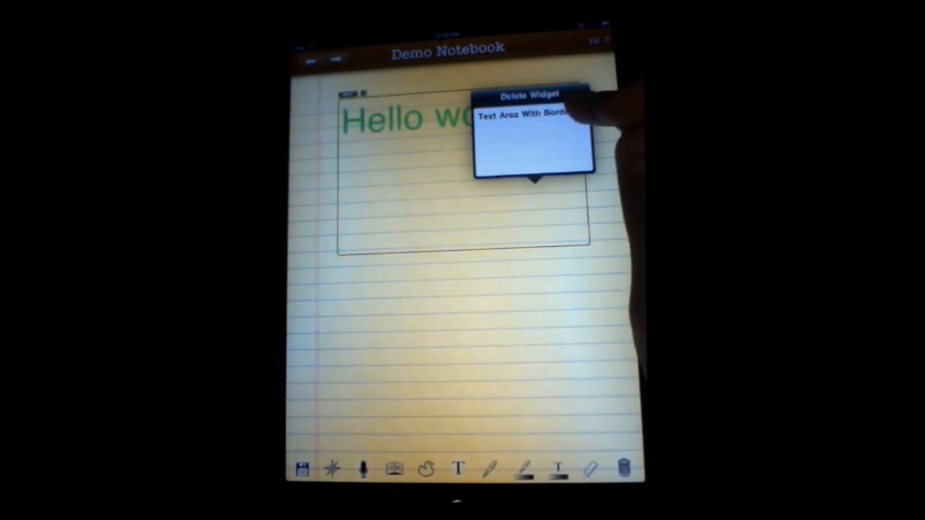
Step: Delete the Text Area With Border widget holding the green greeting
{"action": "left_click", "coordinate": [524, 113]}
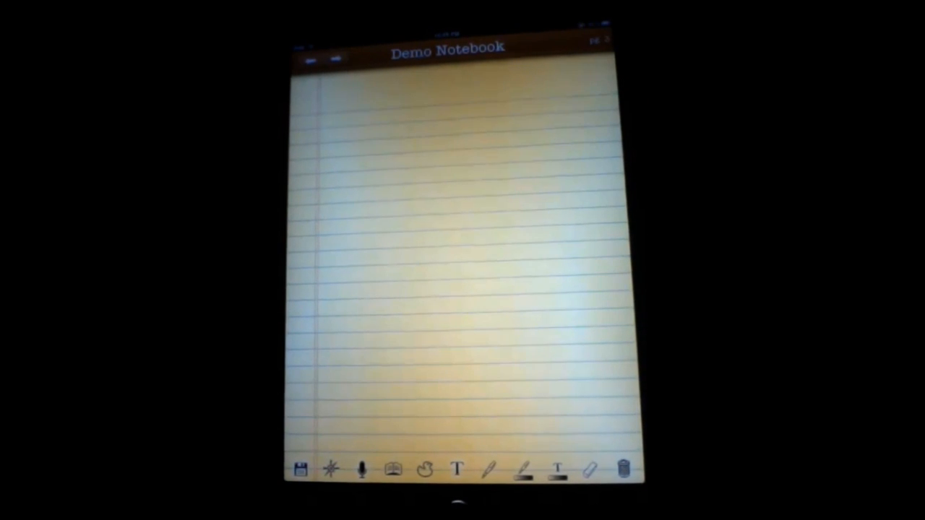
{"action": "left_click", "coordinate": [626, 470]}
{"action": "type", "text": "Hello world"}
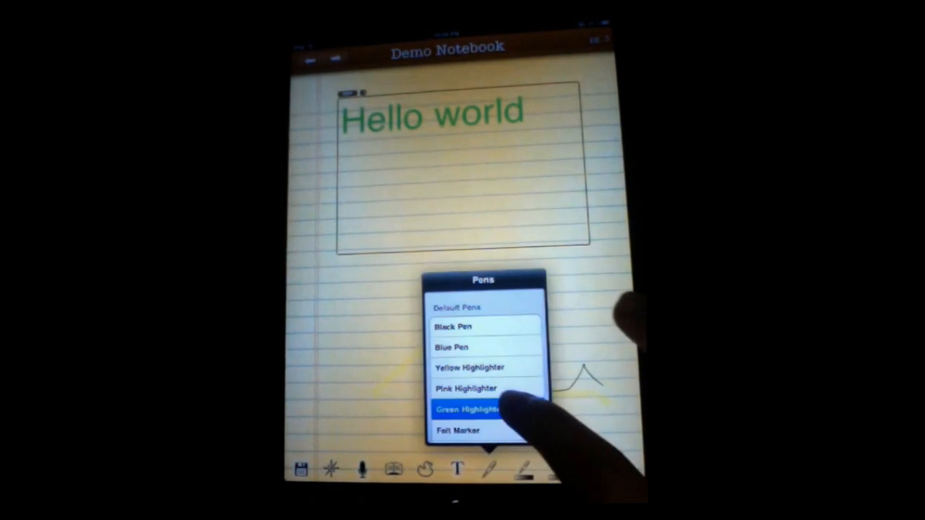
Step: Choose Green Highlighter from the Pens list
{"action": "left_click", "coordinate": [474, 409]}
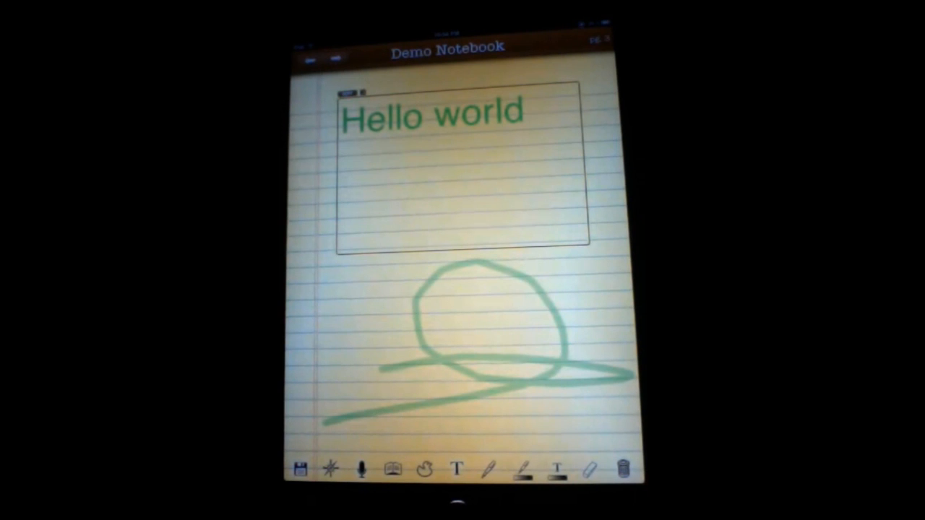
Step: Undo the most recent green strokes with Undo Last Drawing, confirming the prompt
{"action": "left_click", "coordinate": [626, 470]}
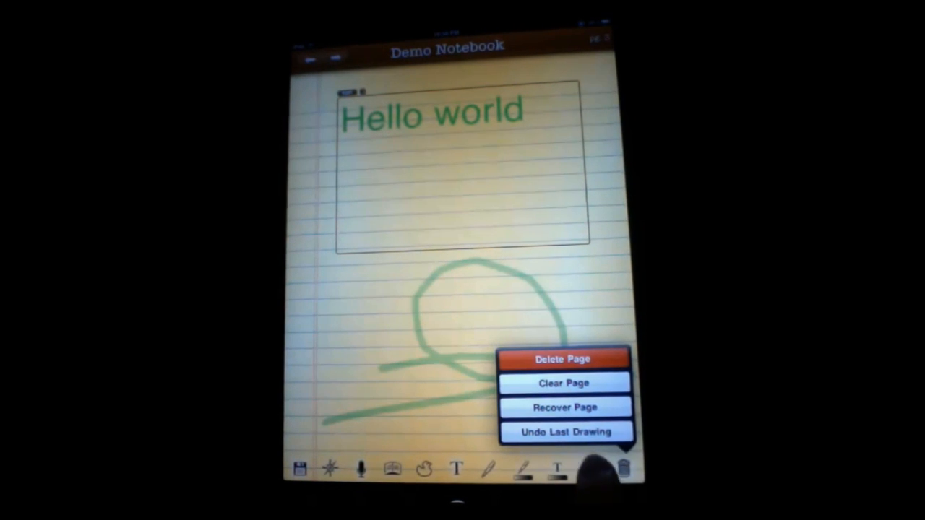
{"action": "left_click", "coordinate": [567, 432]}
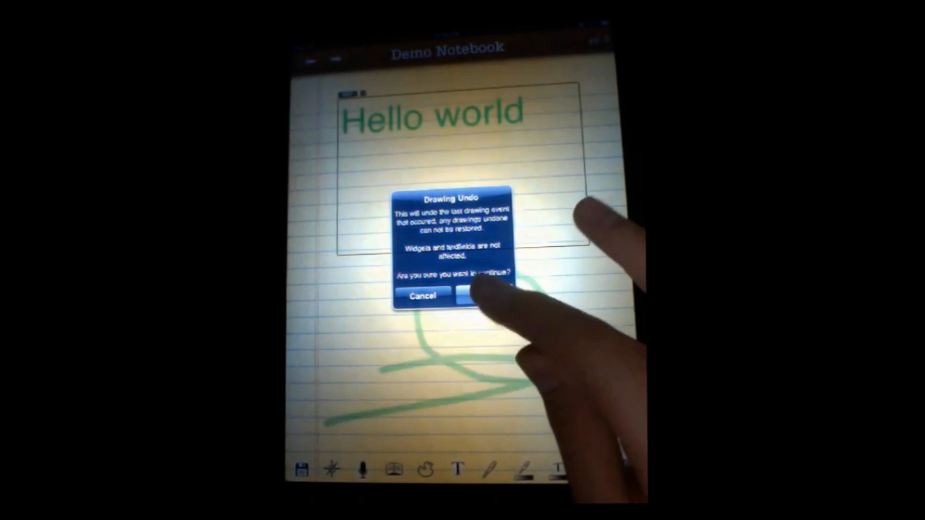
{"action": "left_click", "coordinate": [470, 297]}
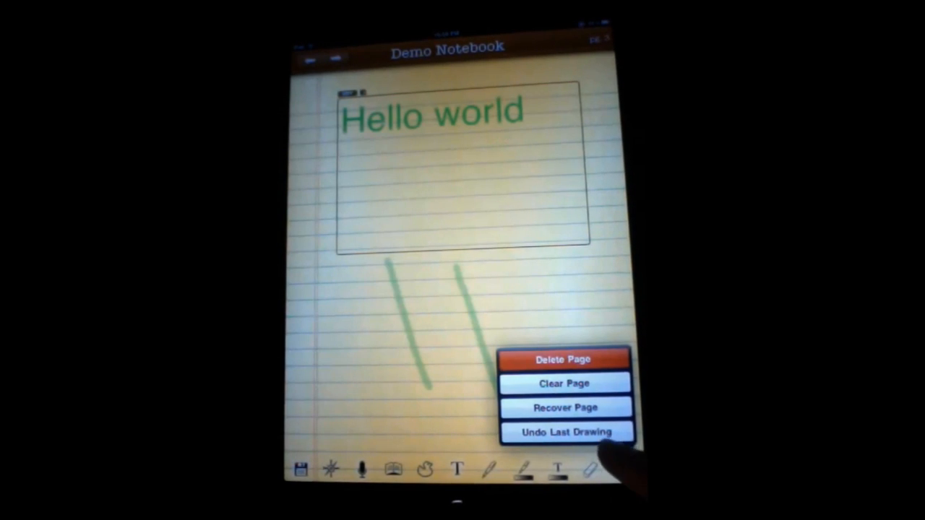
{"action": "left_click", "coordinate": [567, 431]}
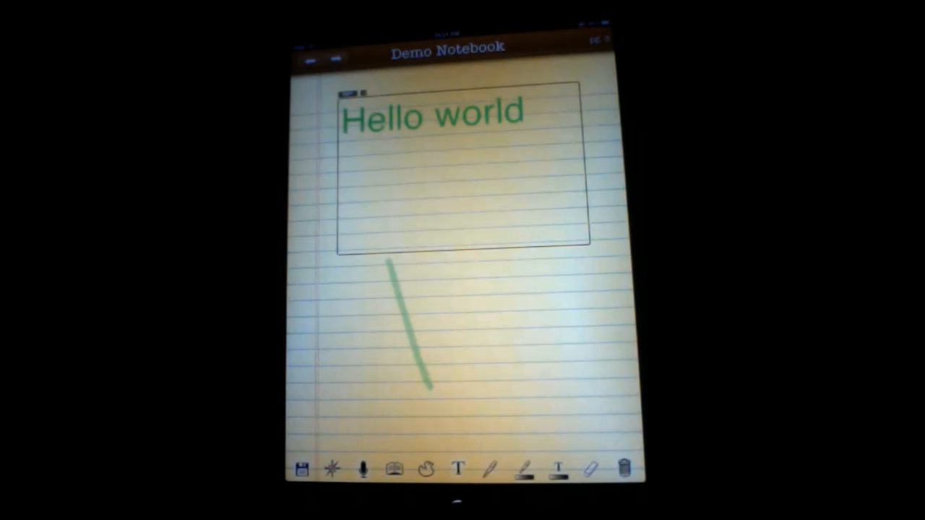
{"action": "left_click", "coordinate": [625, 463]}
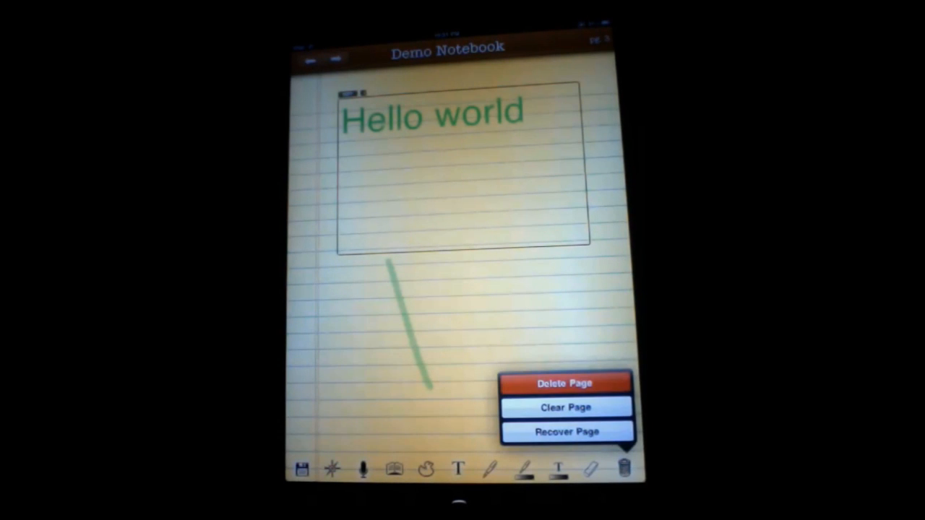
Step: Clear Page to erase the Hello world box and green stroke
{"action": "left_click", "coordinate": [567, 407]}
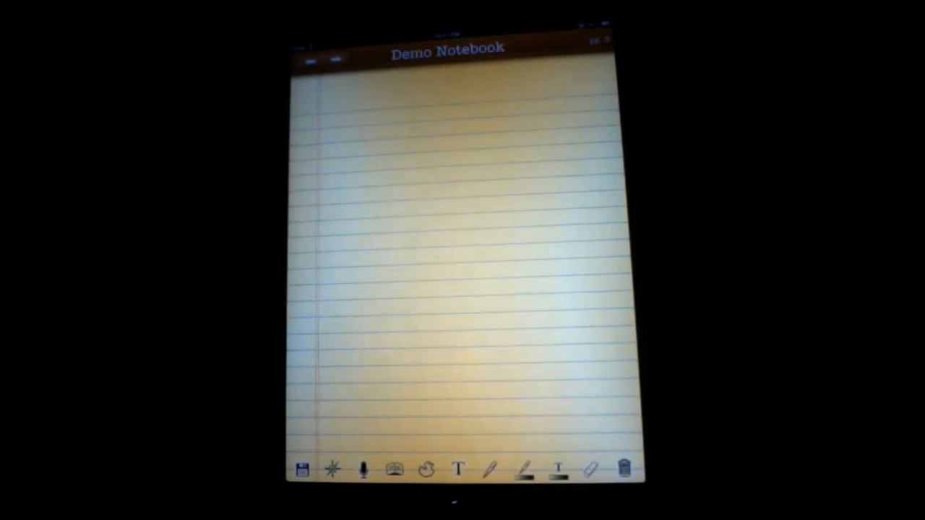
{"action": "left_click", "coordinate": [393, 470]}
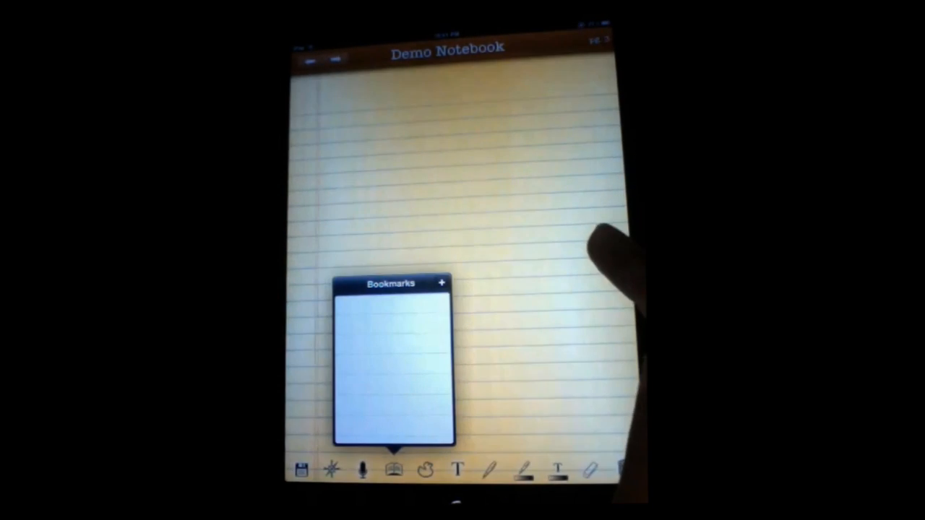
Step: Start a new bookmark from the Bookmarks popover to get the name prompt
{"action": "left_click", "coordinate": [442, 283]}
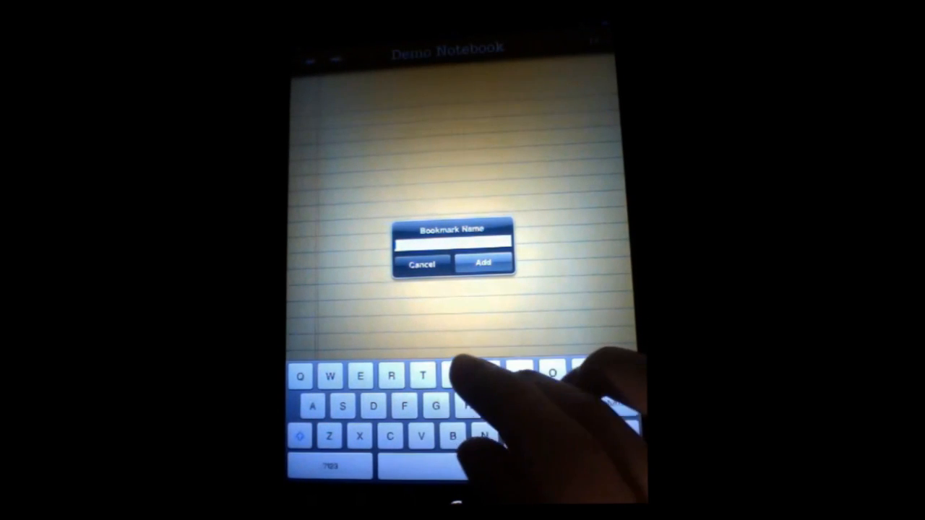